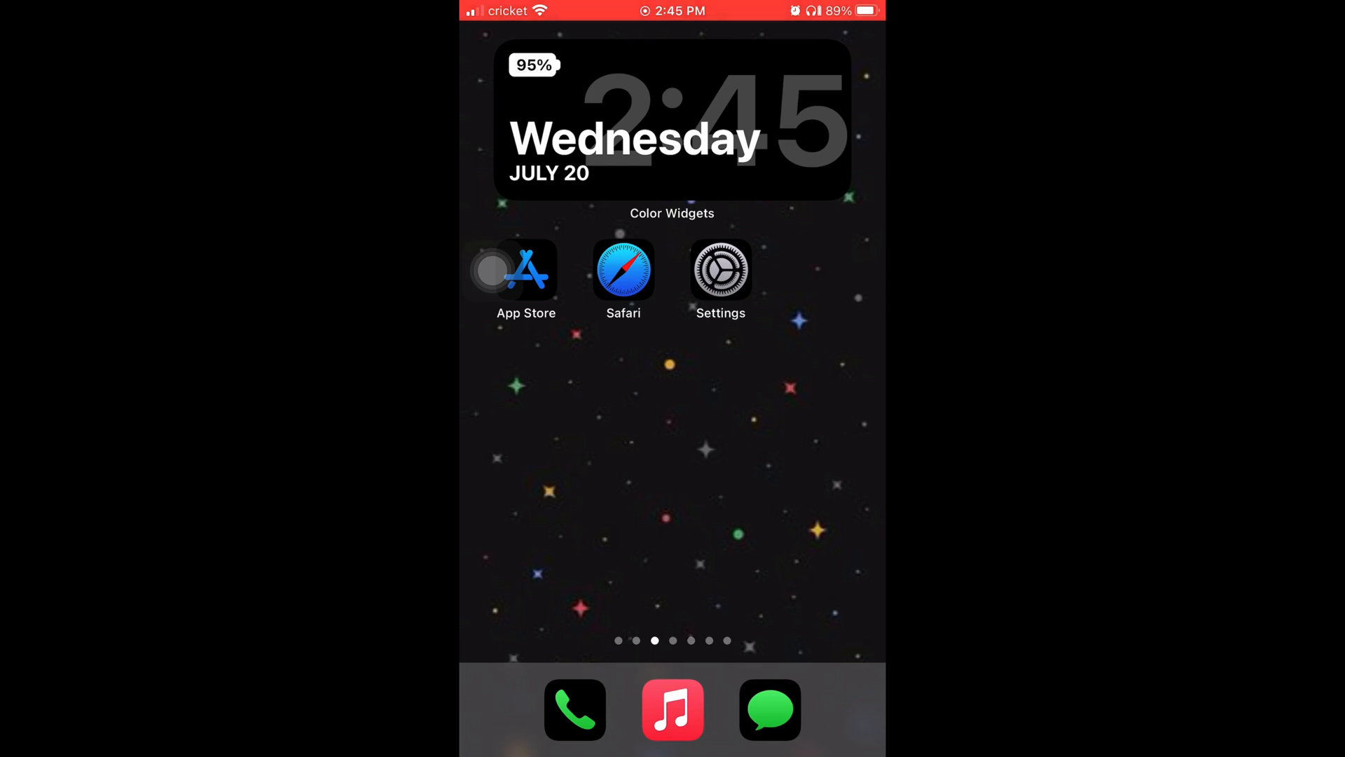
Step: Go from the home screen into Settings, General, to the About page showing iOS 15.5
{"action": "left_click", "coordinate": [719, 271]}
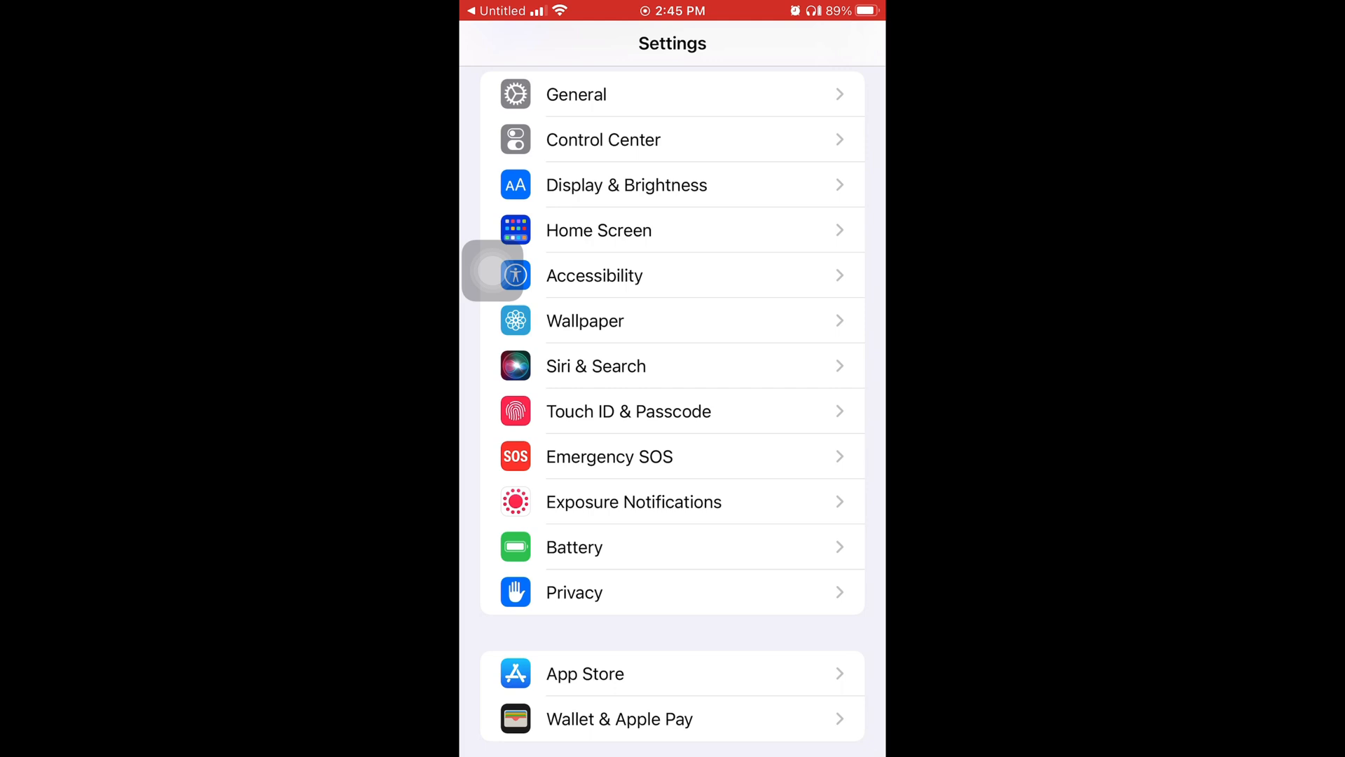
{"action": "left_click", "coordinate": [577, 95]}
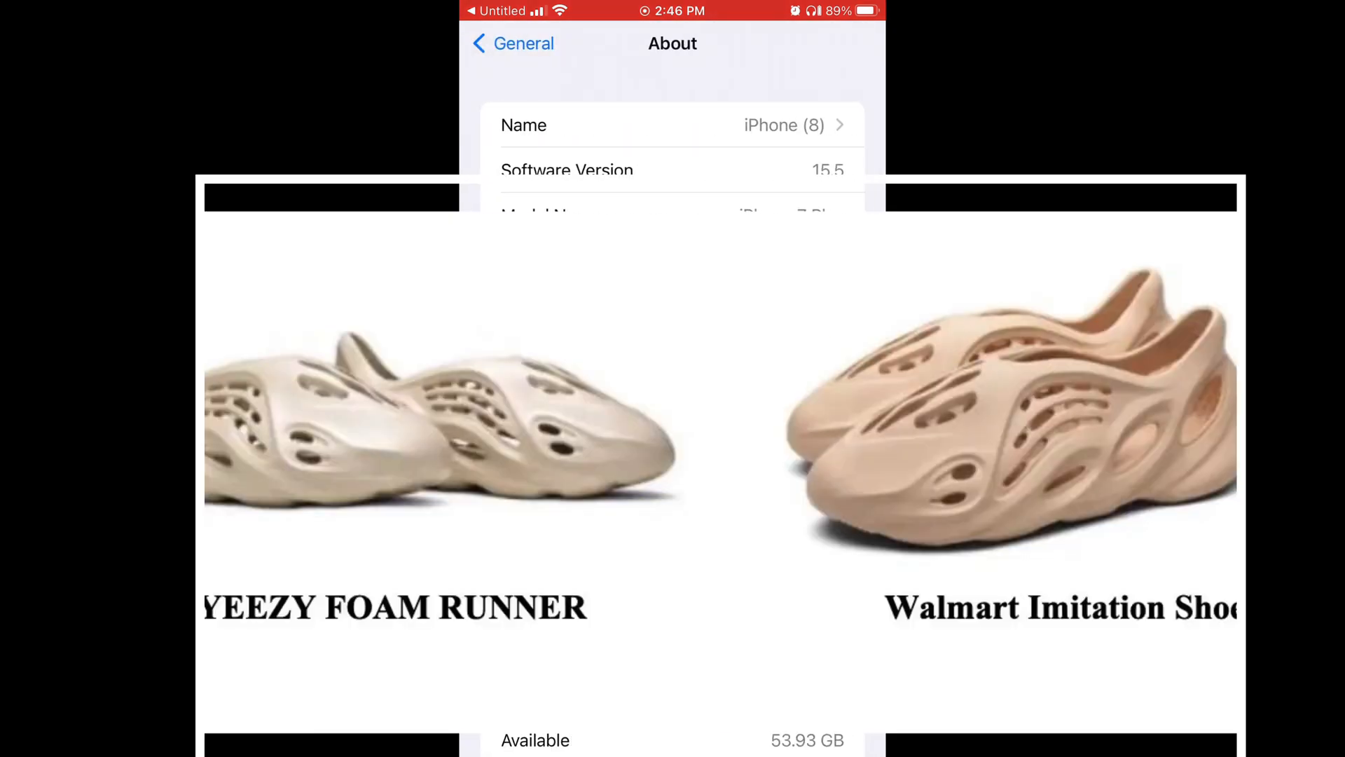
Step: Return to General and open Software Update, which offers iOS 15.6 (363 MB)
{"action": "left_click", "coordinate": [513, 42]}
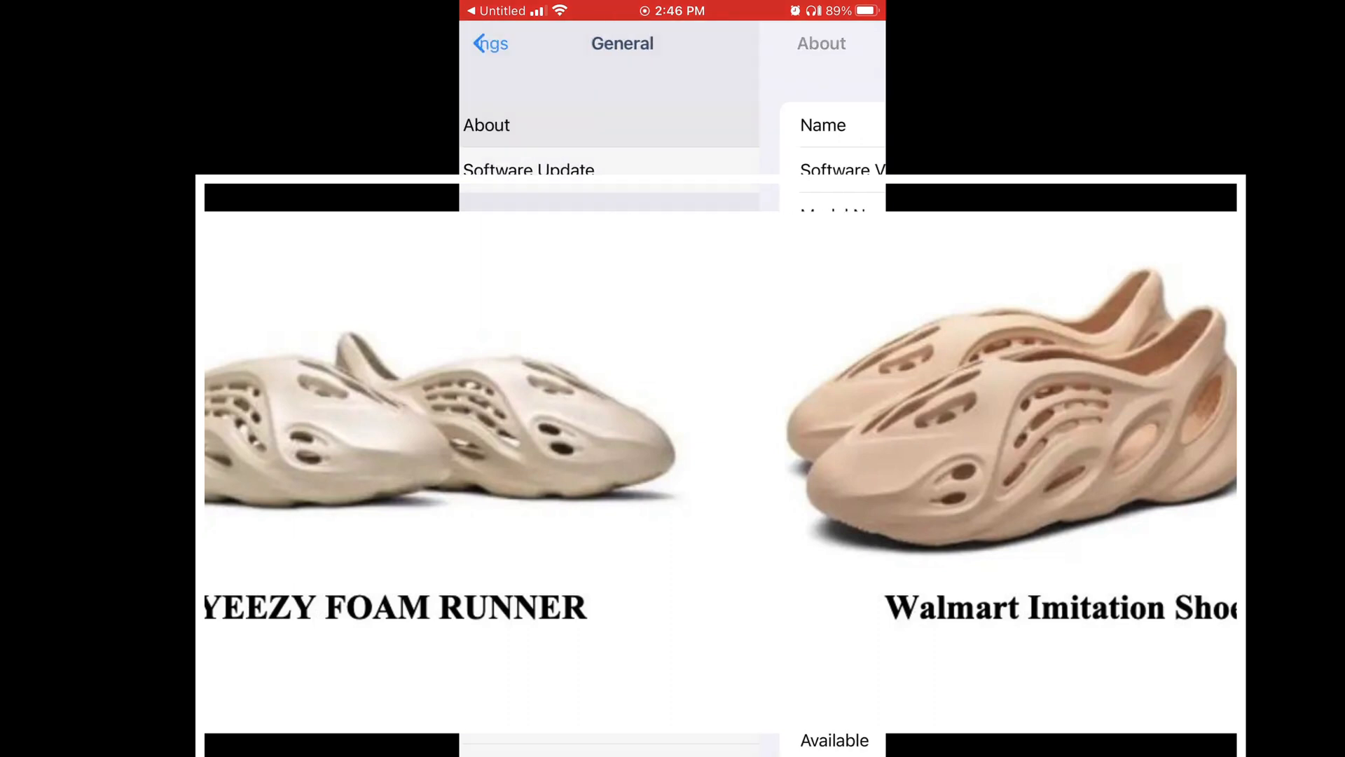
{"action": "left_click", "coordinate": [529, 170]}
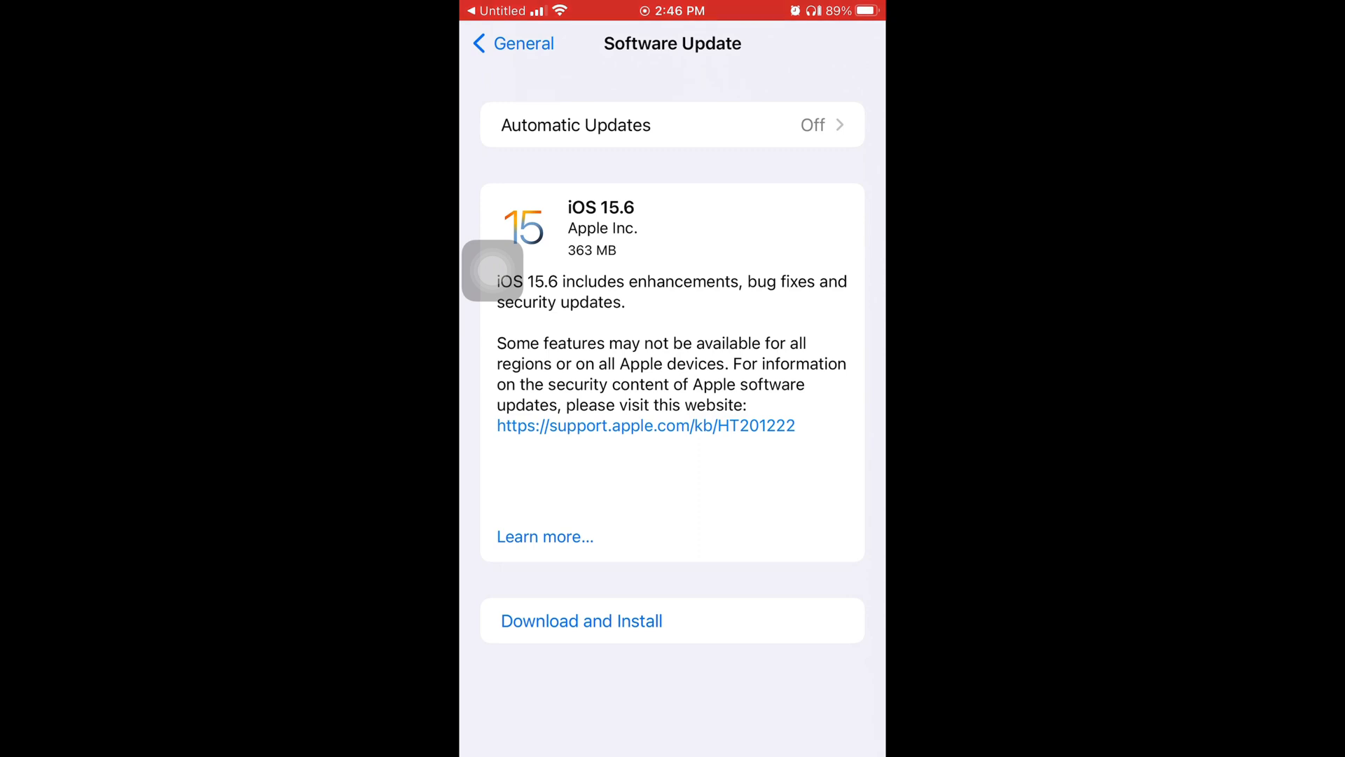
Step: Approve the iOS 15.6 install with passcode and cellular prompt, then open Apple's security updates page
{"action": "left_click", "coordinate": [581, 620]}
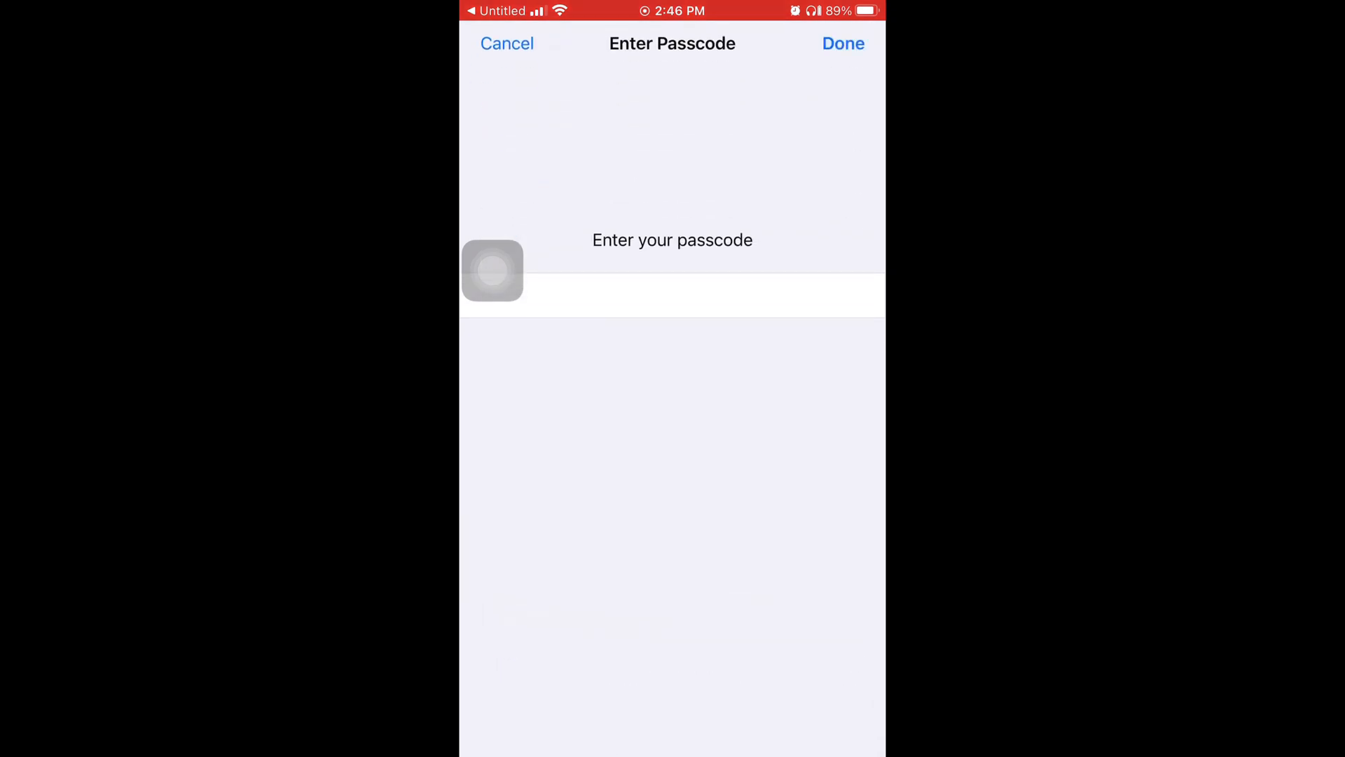
{"action": "left_click", "coordinate": [841, 43]}
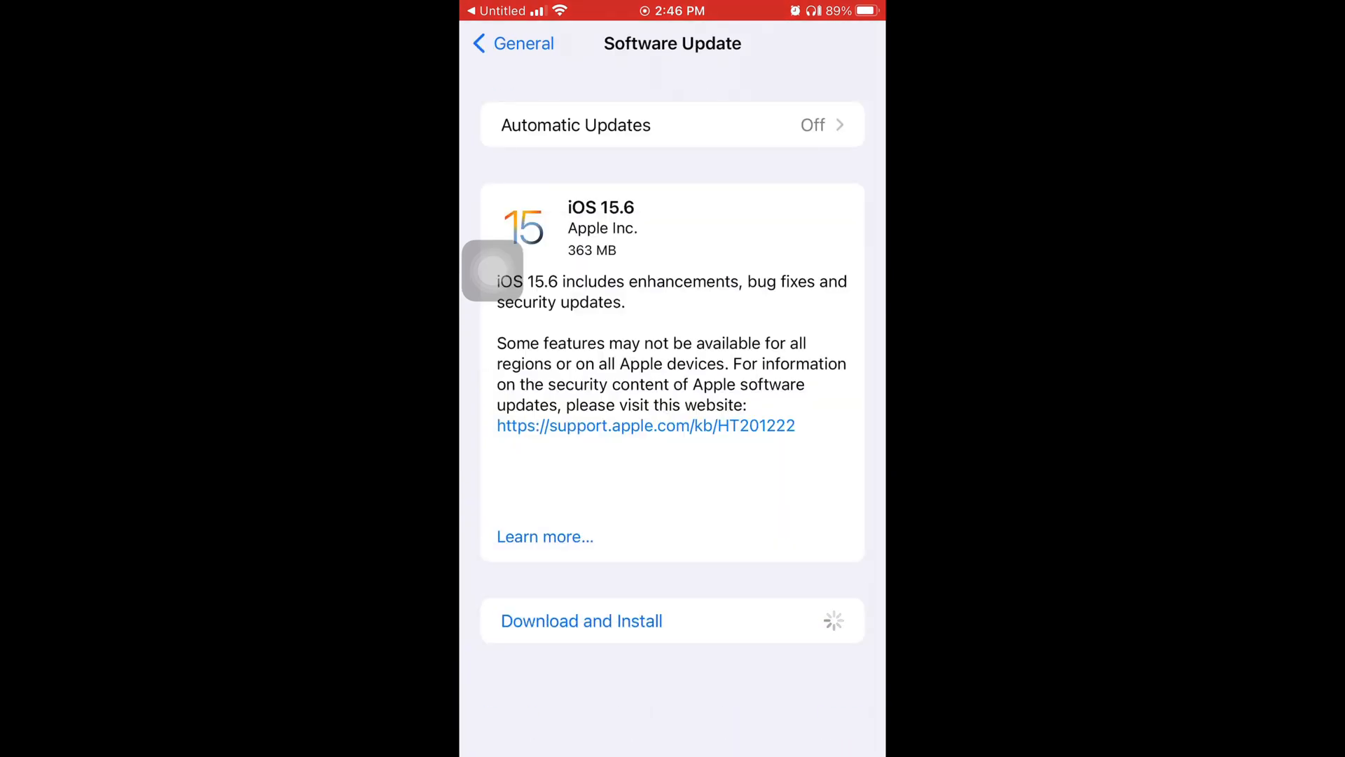
{"action": "left_click", "coordinate": [581, 620]}
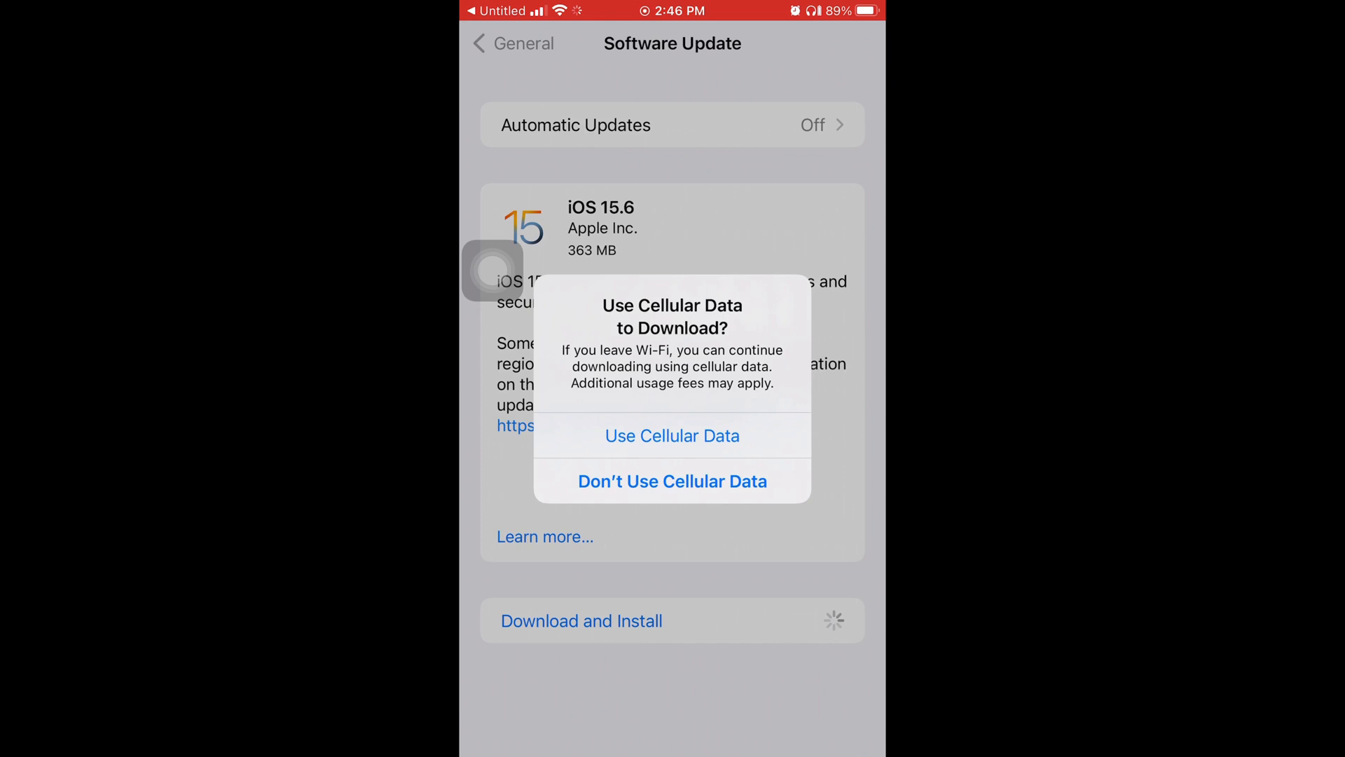
{"action": "left_click", "coordinate": [672, 436]}
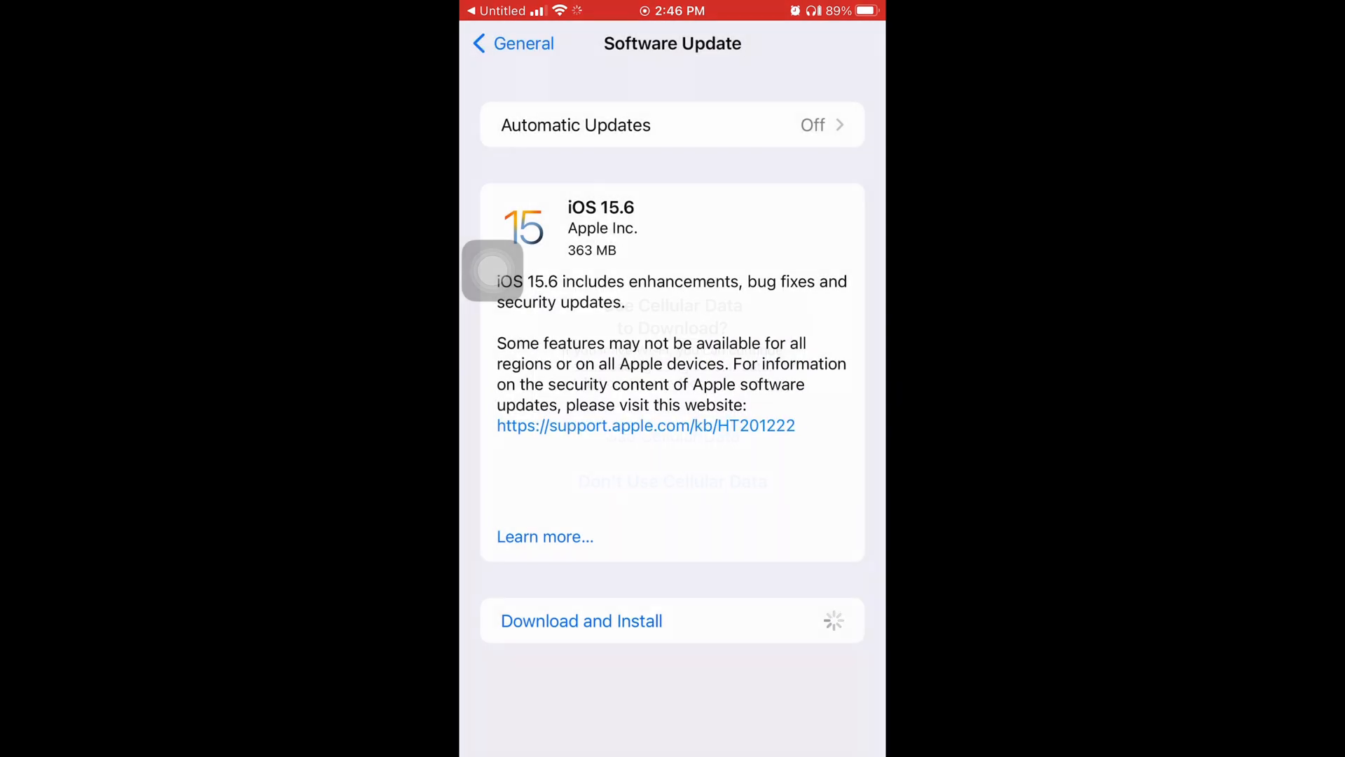
{"action": "left_click", "coordinate": [580, 620]}
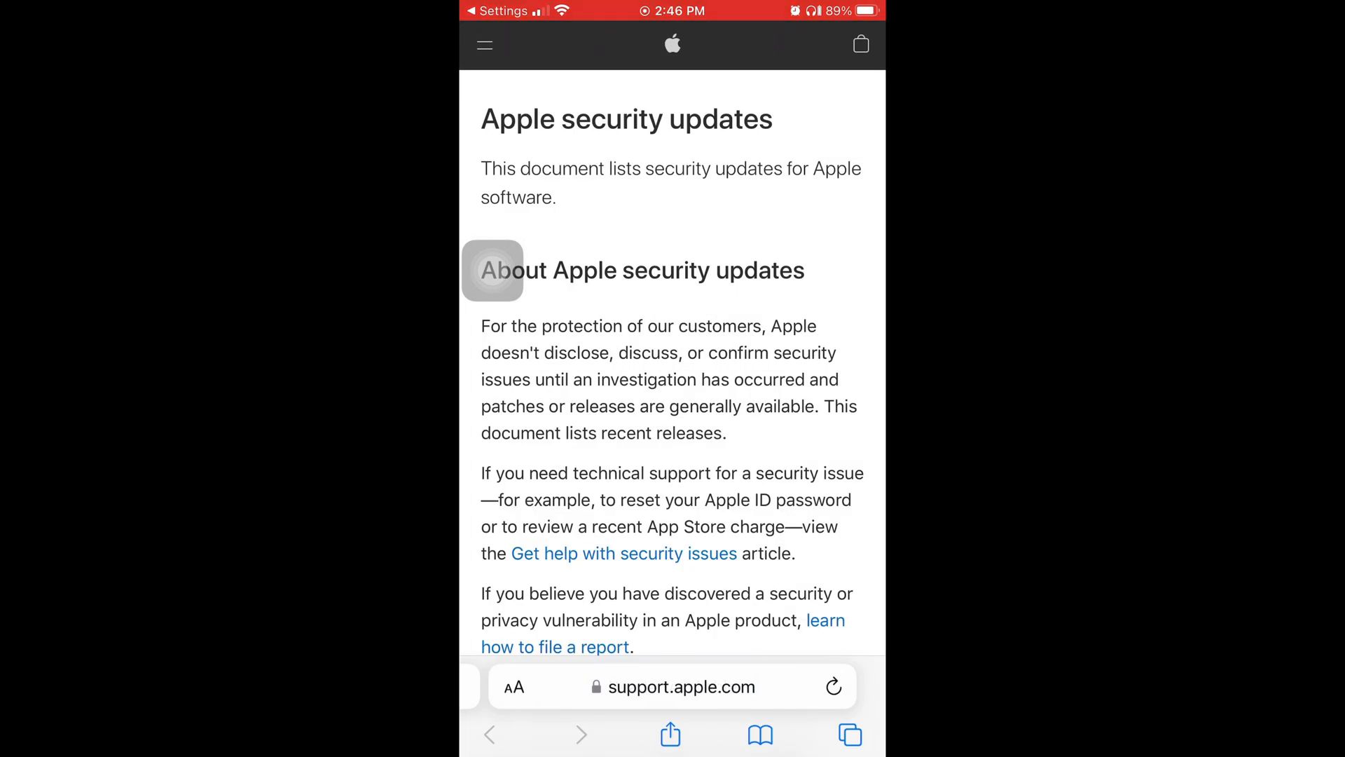
{"action": "scroll", "scroll_direction": "down", "scroll_amount": 3}
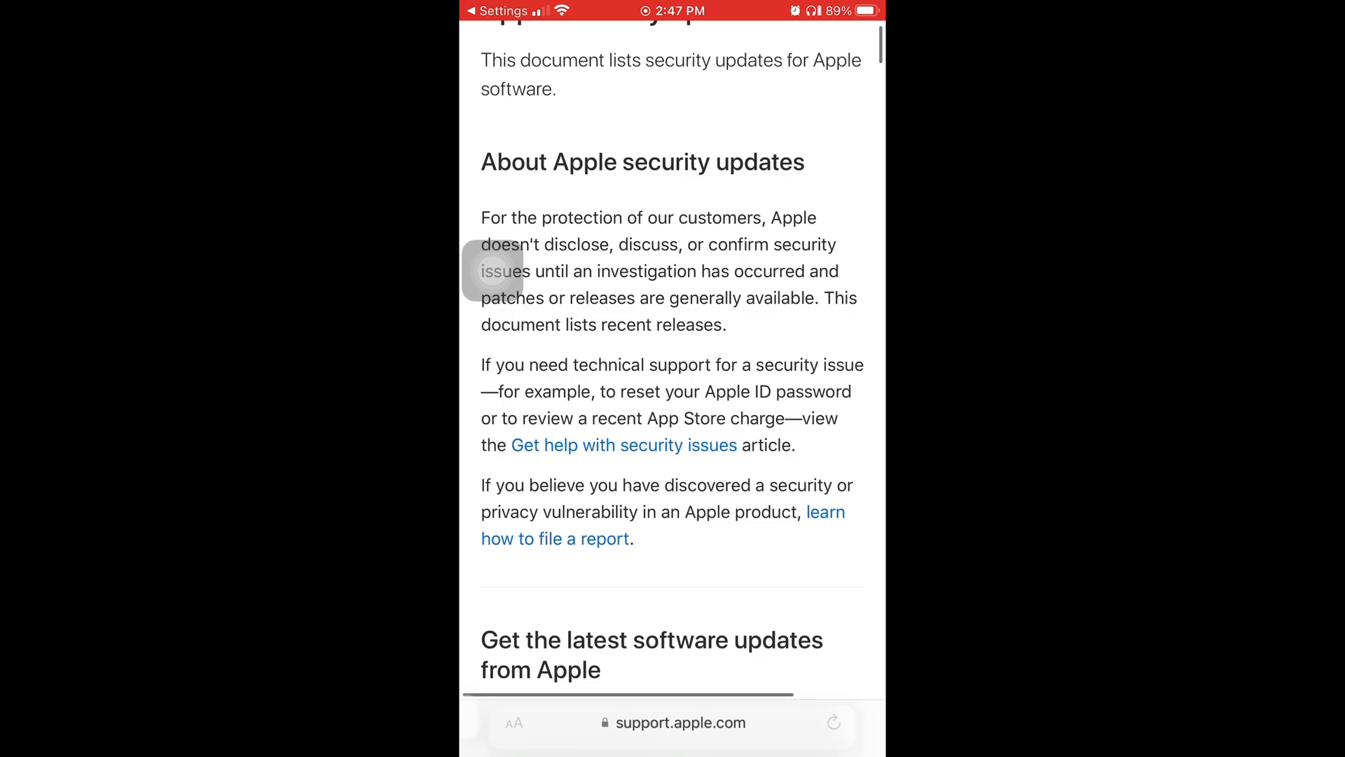
{"action": "scroll", "scroll_direction": "down", "scroll_amount": 3}
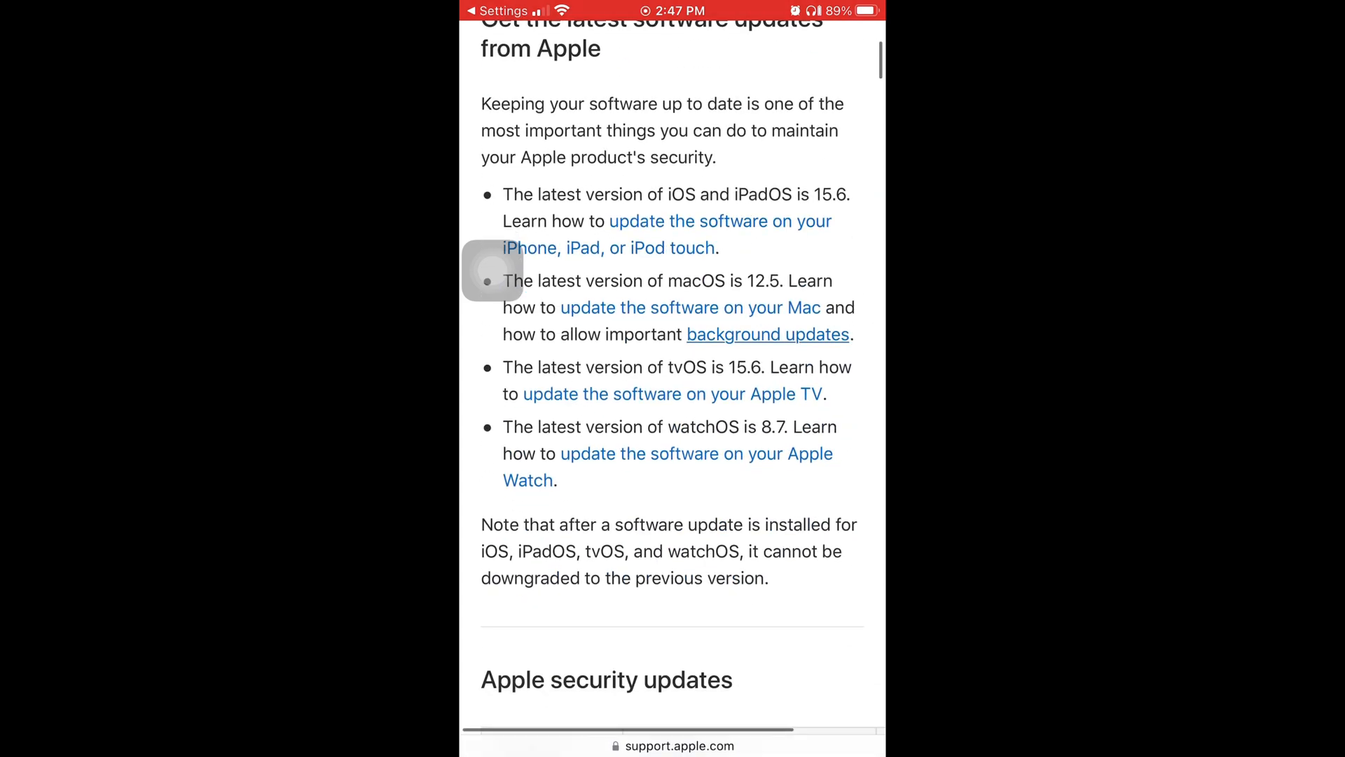
{"action": "scroll", "scroll_direction": "down", "scroll_amount": 3}
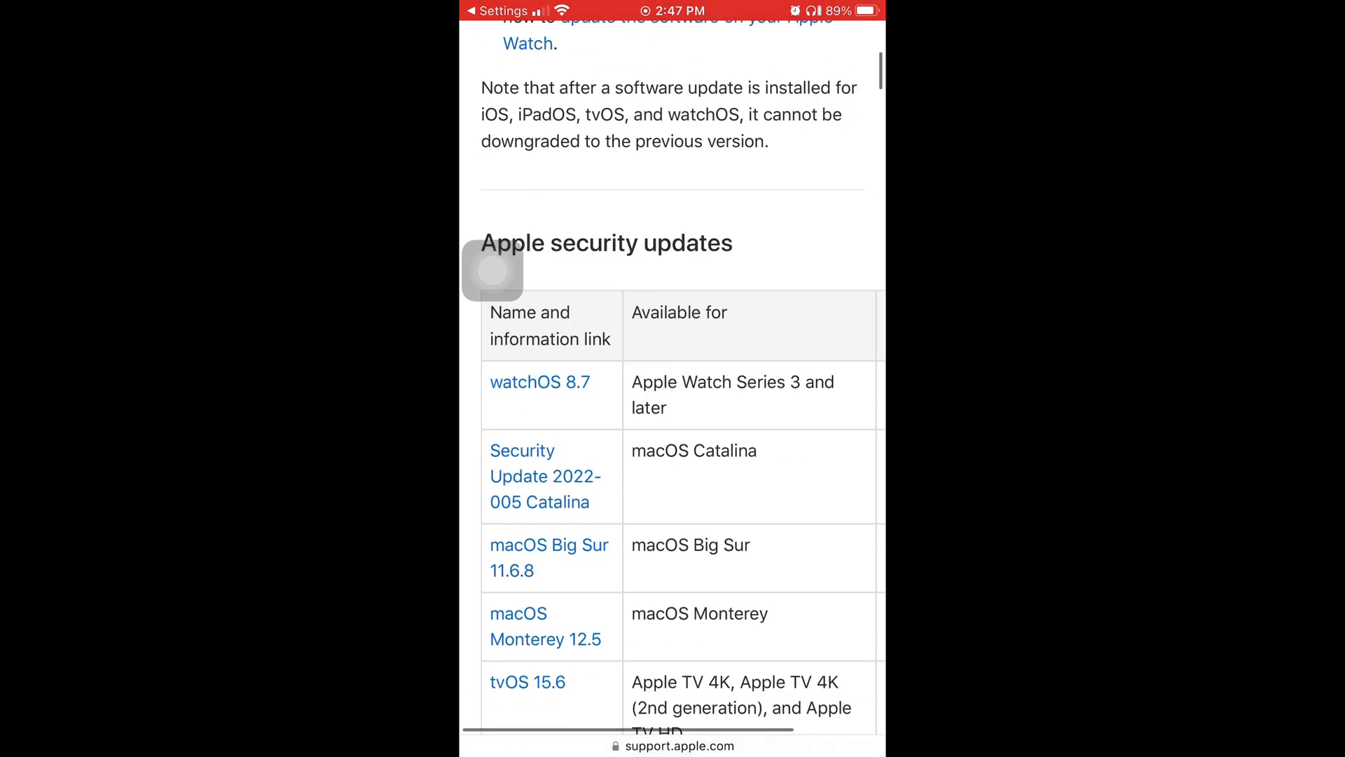
{"action": "scroll", "scroll_direction": "up", "scroll_amount": 3}
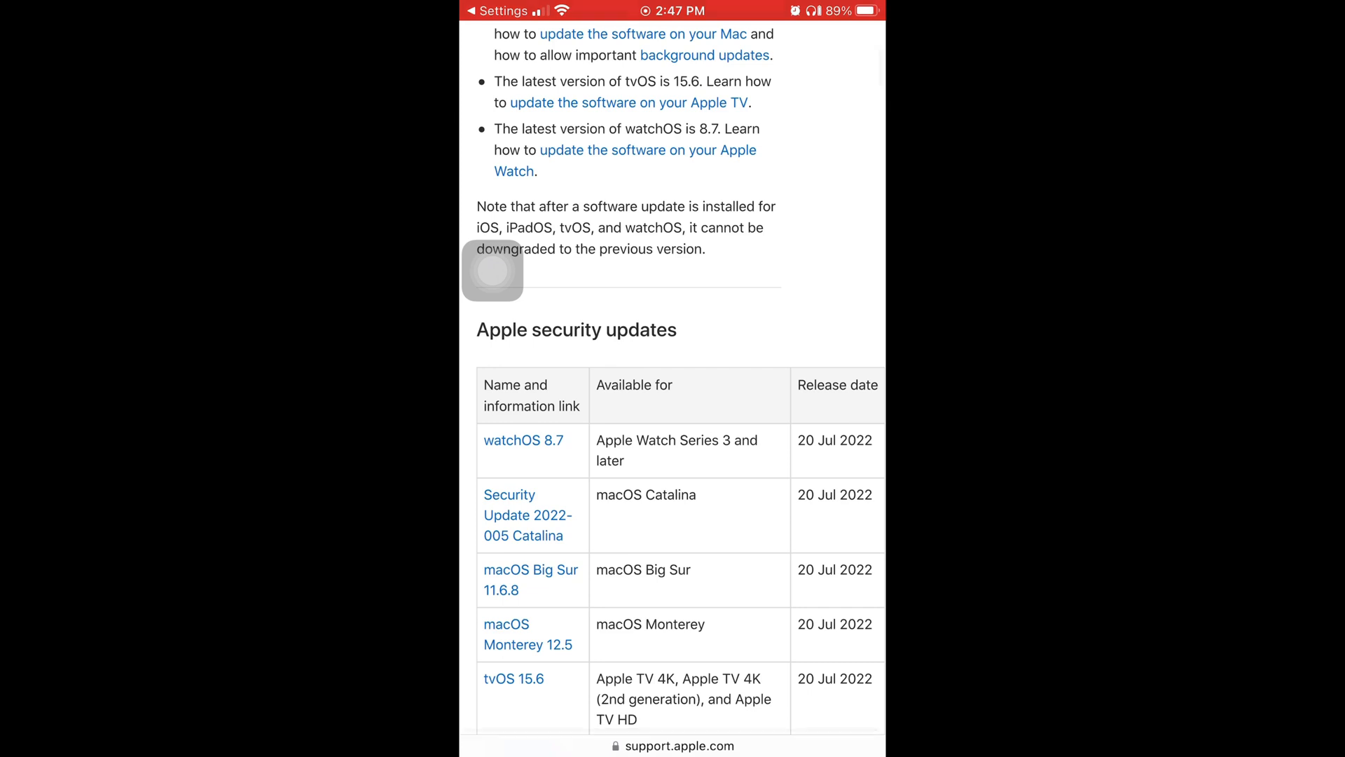
{"action": "scroll", "scroll_direction": "down", "scroll_amount": 3}
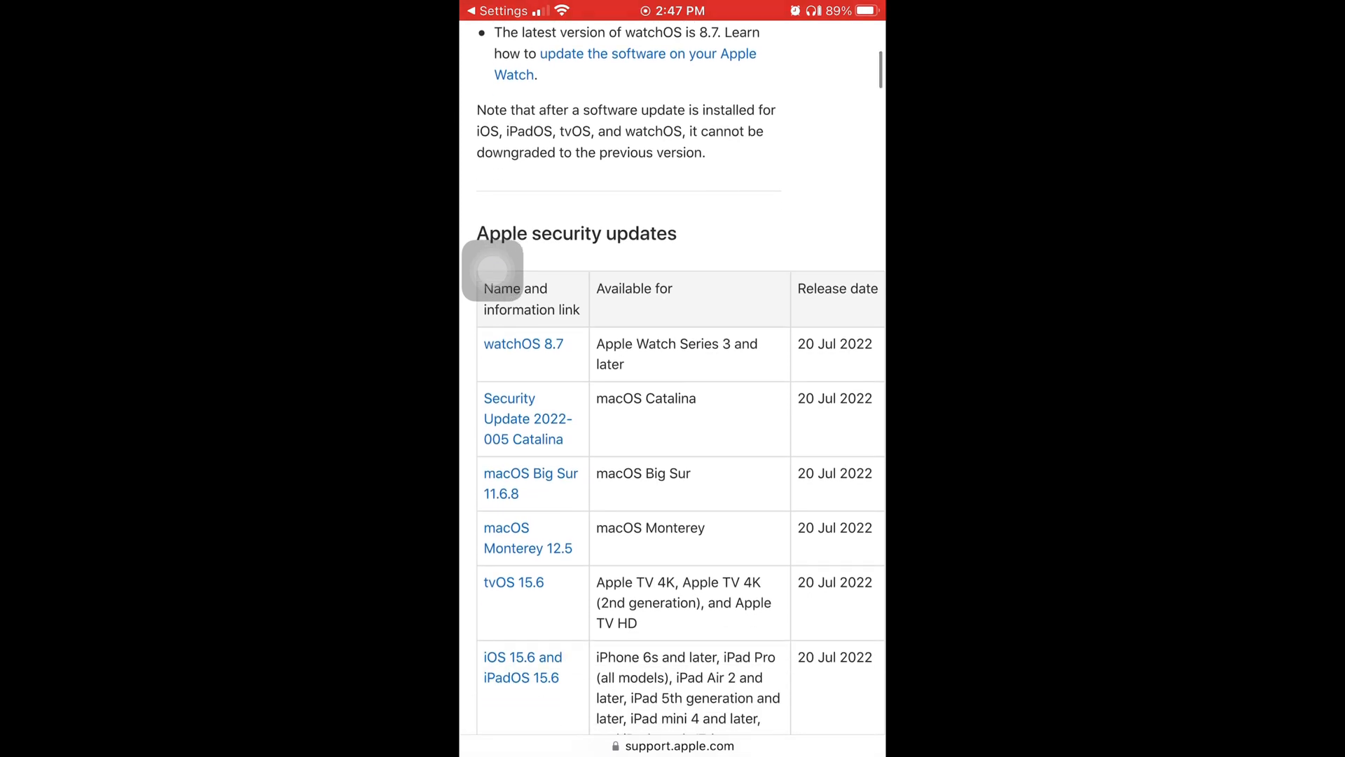
{"action": "scroll", "scroll_direction": "down", "scroll_amount": 3}
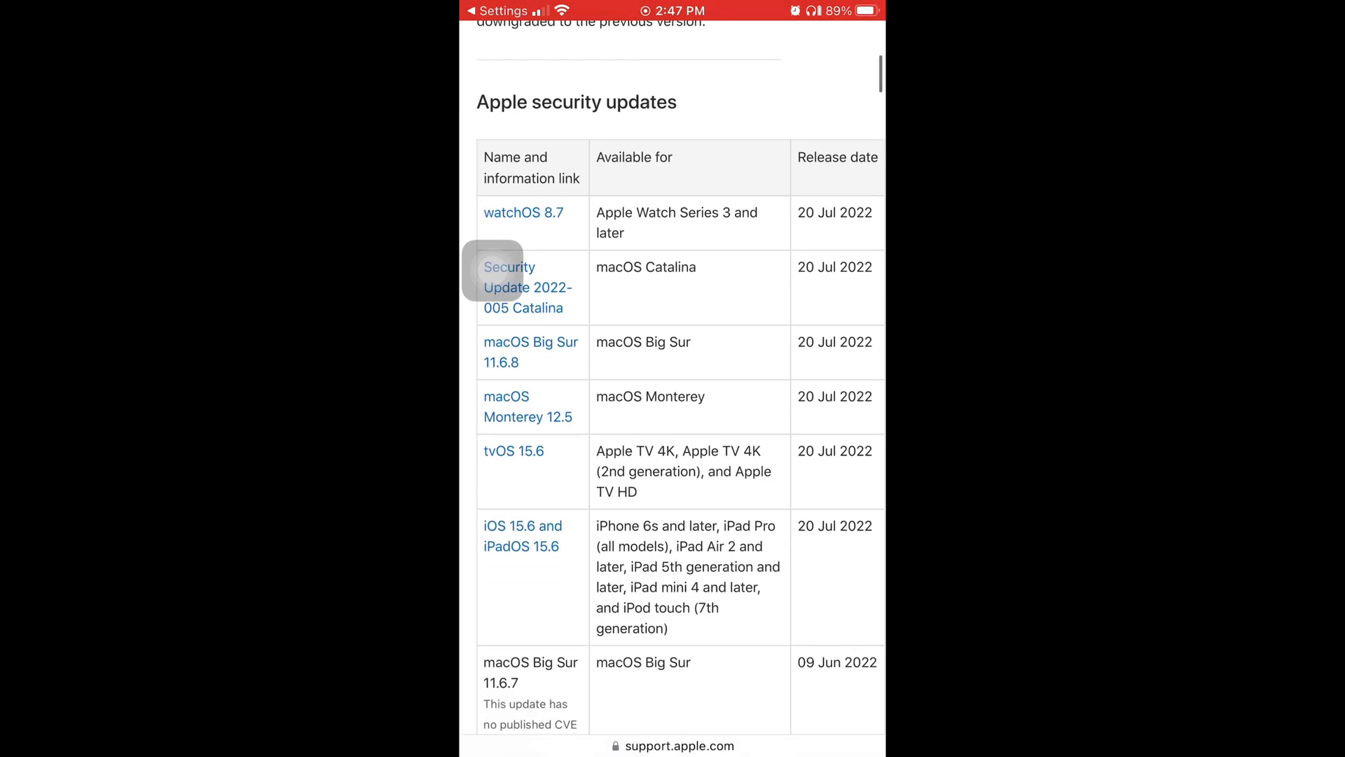
{"action": "scroll", "scroll_direction": "down", "scroll_amount": 3}
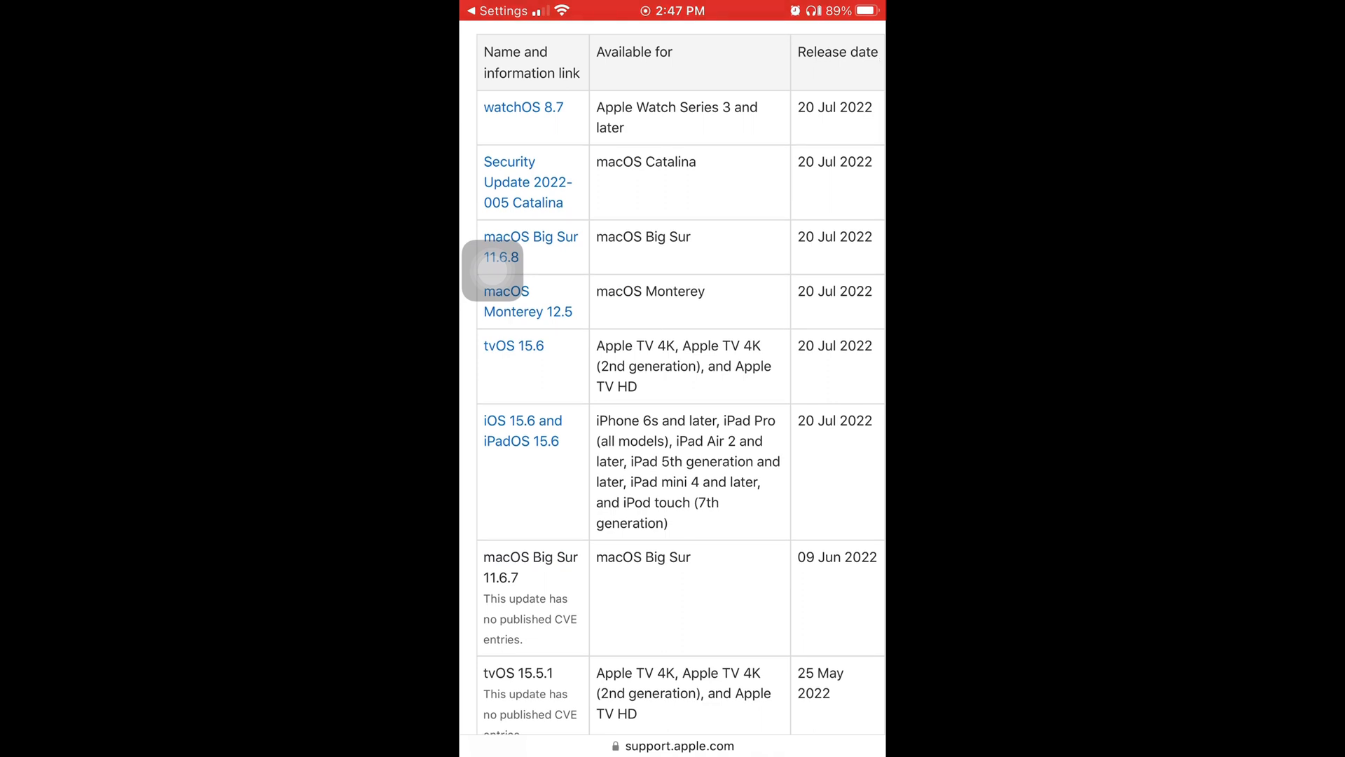
{"action": "scroll", "scroll_direction": "down", "scroll_amount": 3}
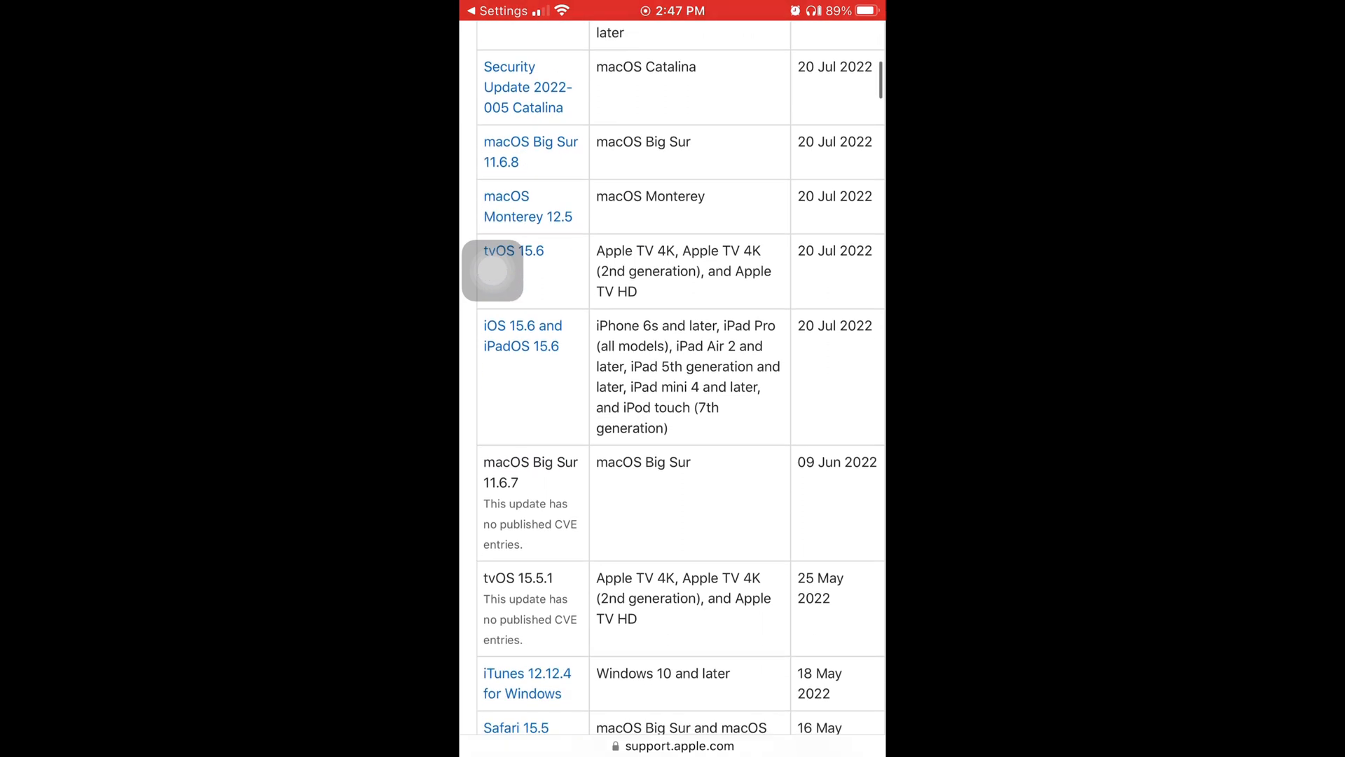
{"action": "scroll", "scroll_direction": "down", "scroll_amount": 3}
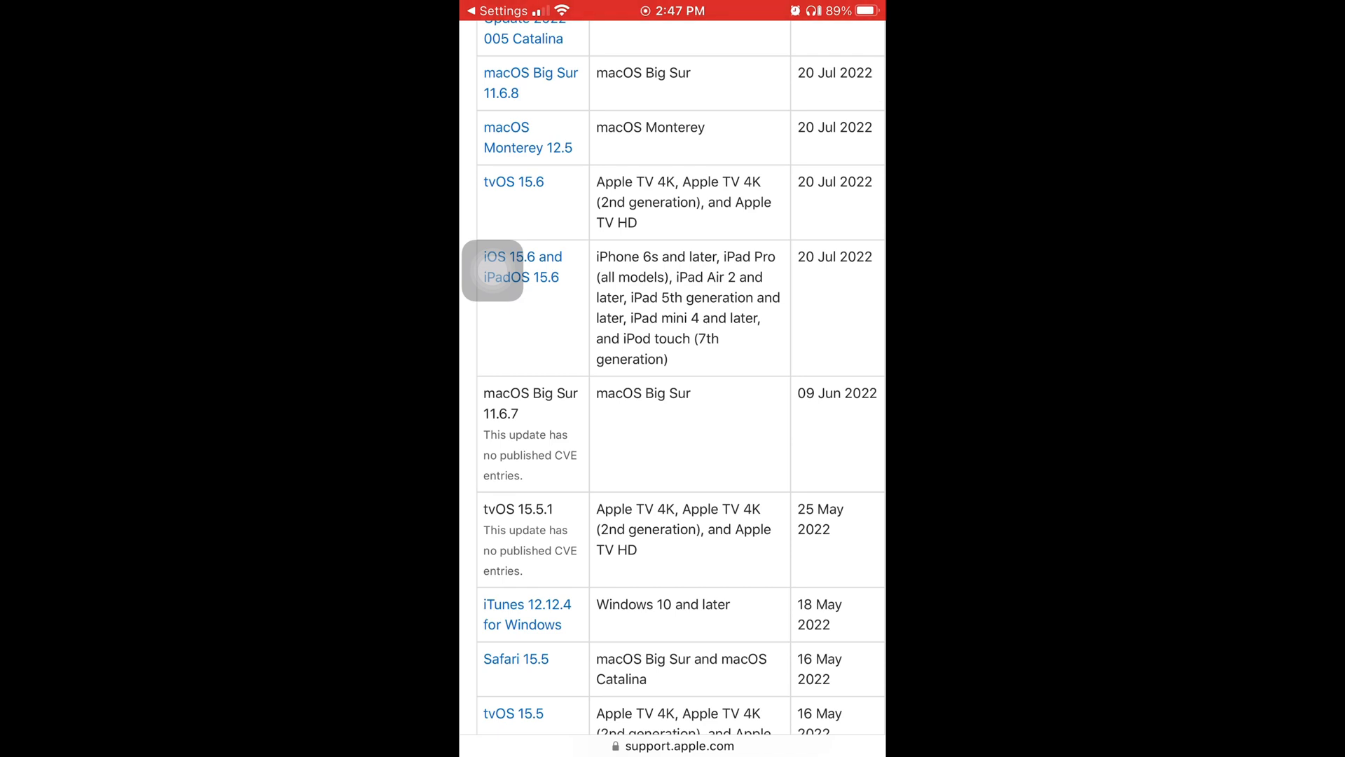
{"action": "scroll", "scroll_direction": "down", "scroll_amount": 3}
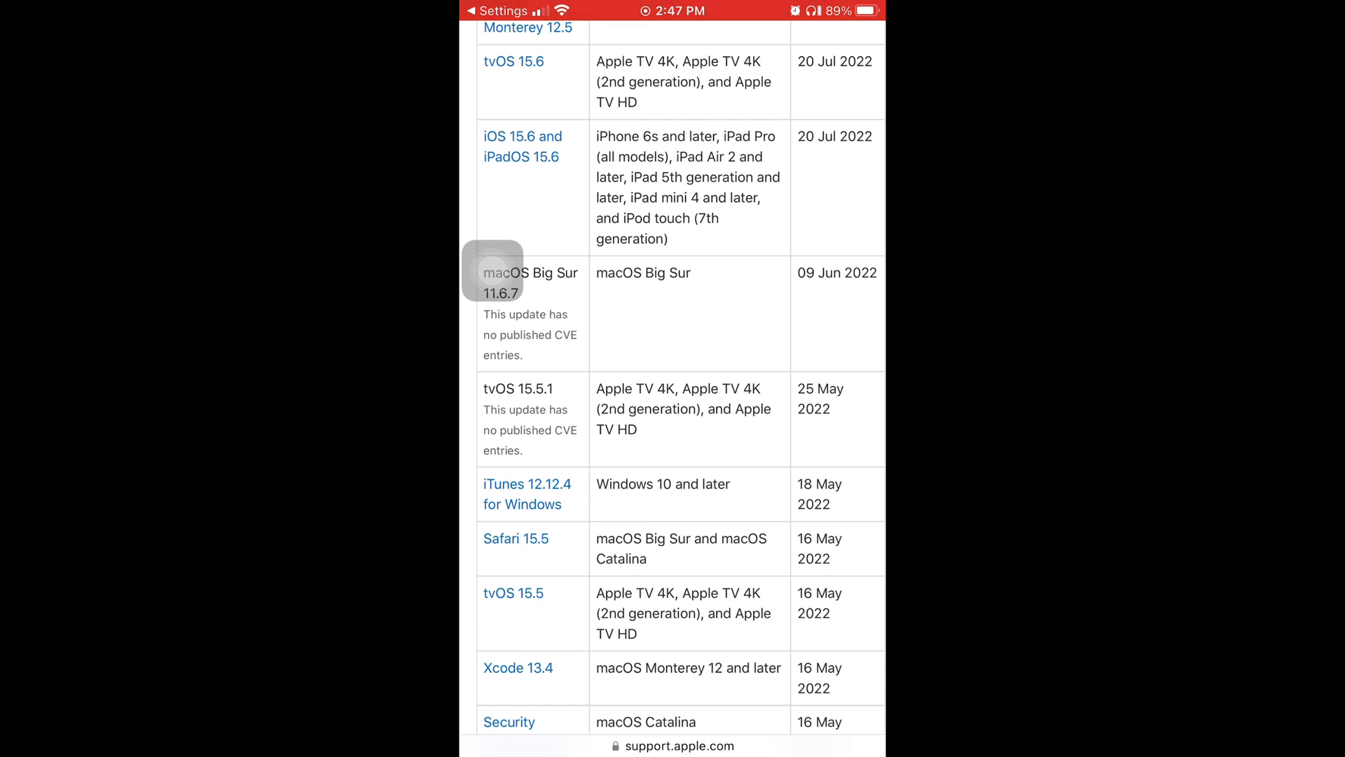
{"action": "scroll", "scroll_direction": "down", "scroll_amount": 3}
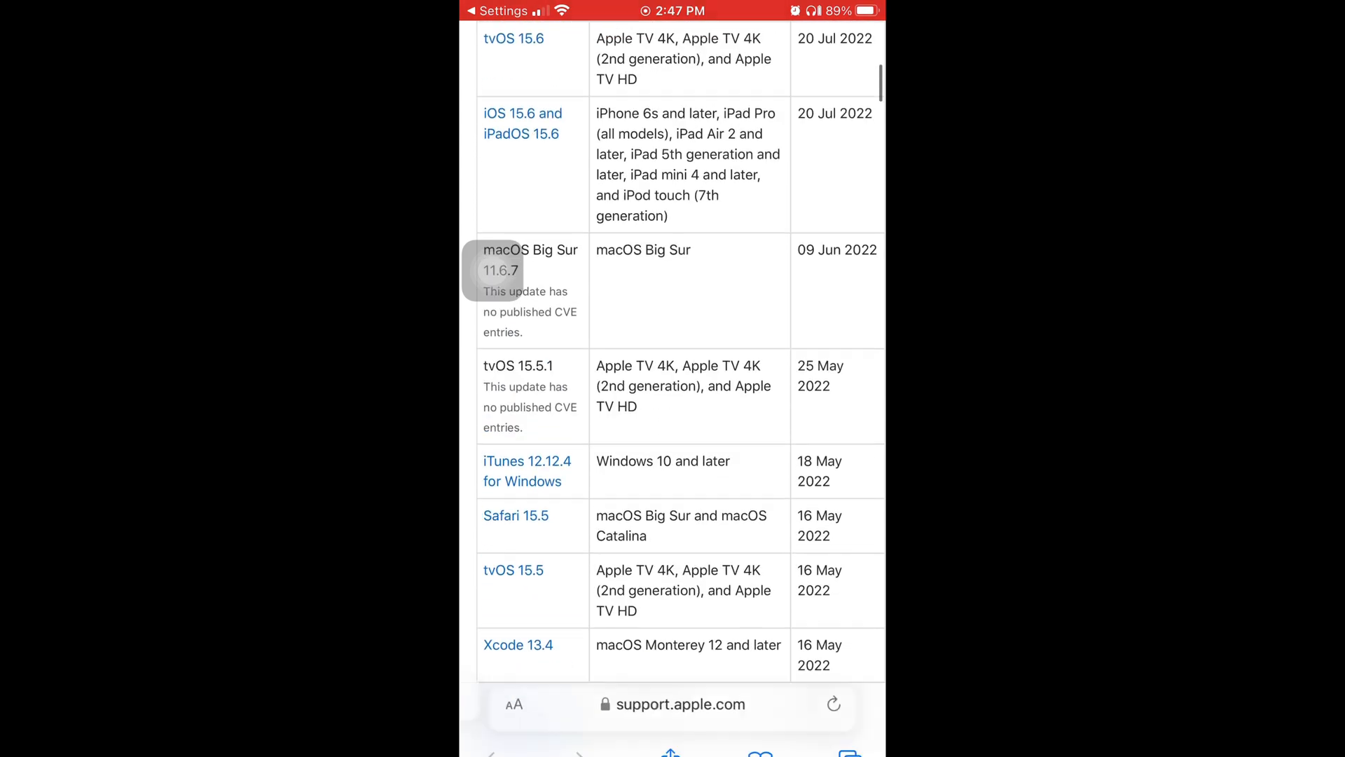
{"action": "scroll", "scroll_direction": "down", "scroll_amount": 3}
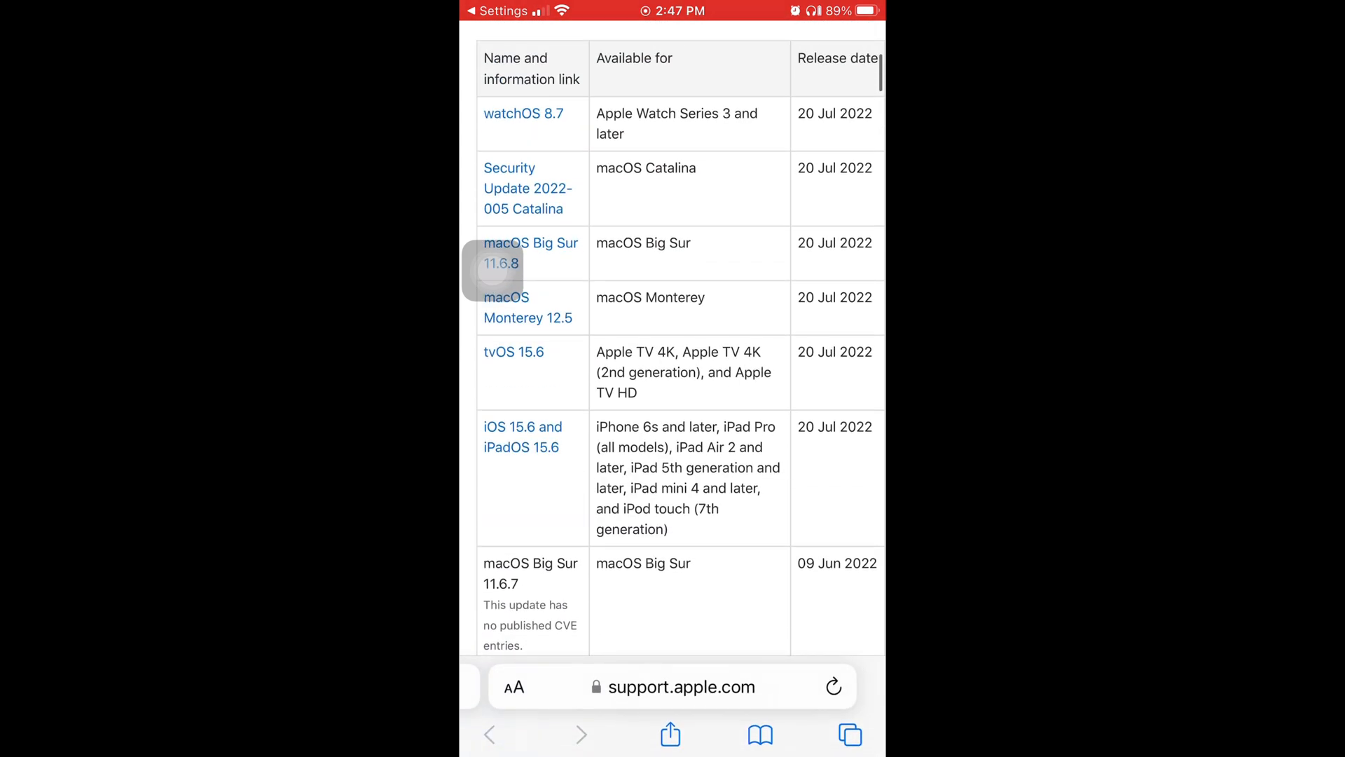
{"action": "left_click", "coordinate": [493, 272]}
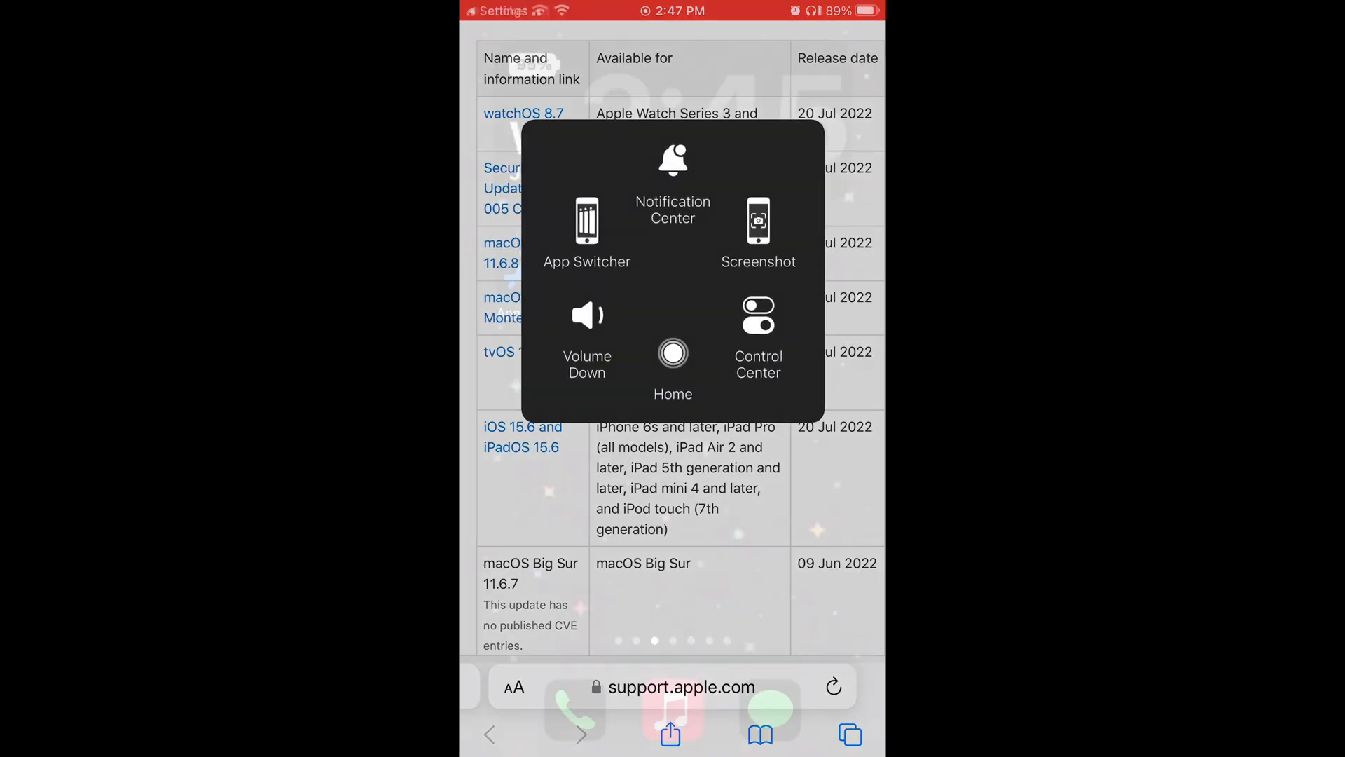
Step: Go home, return to Software Update, and open the iOS 15.6 release notes
{"action": "left_click", "coordinate": [672, 352]}
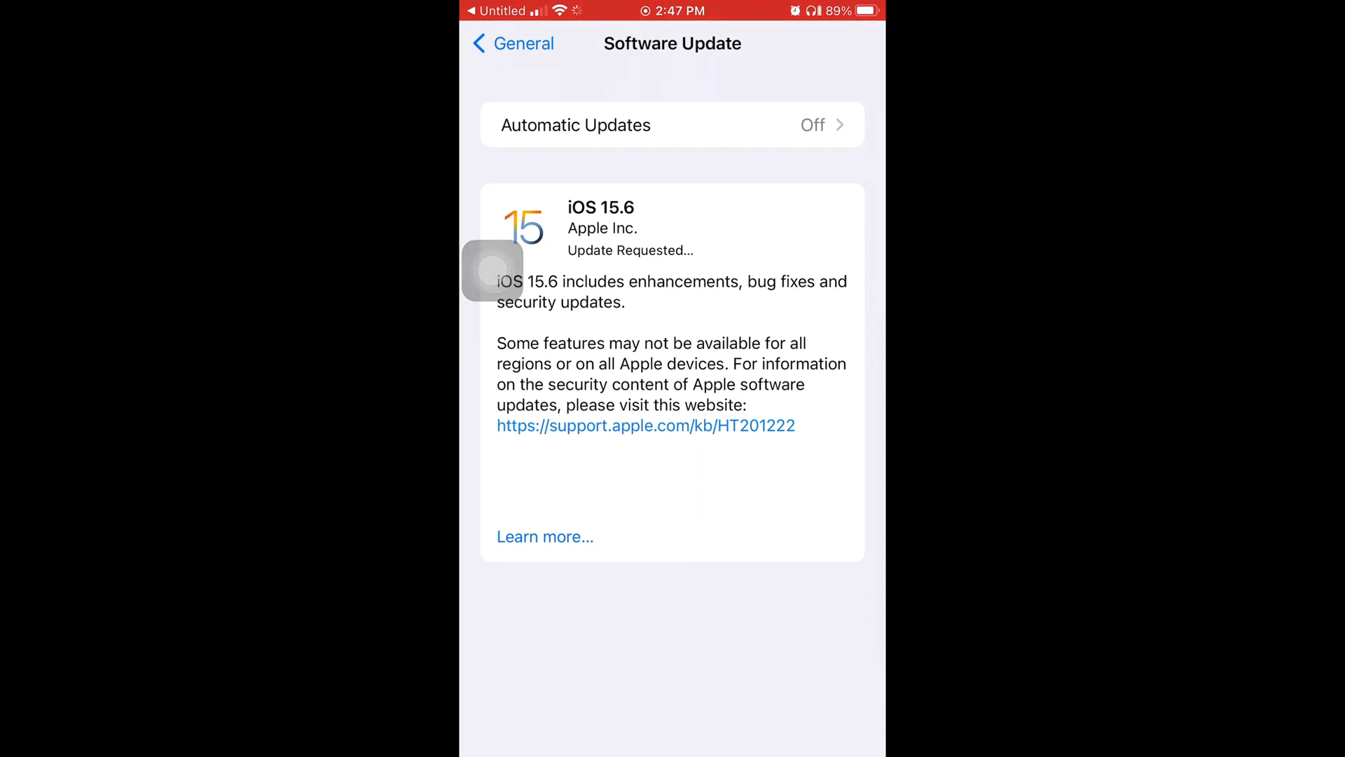
{"action": "left_click", "coordinate": [546, 536]}
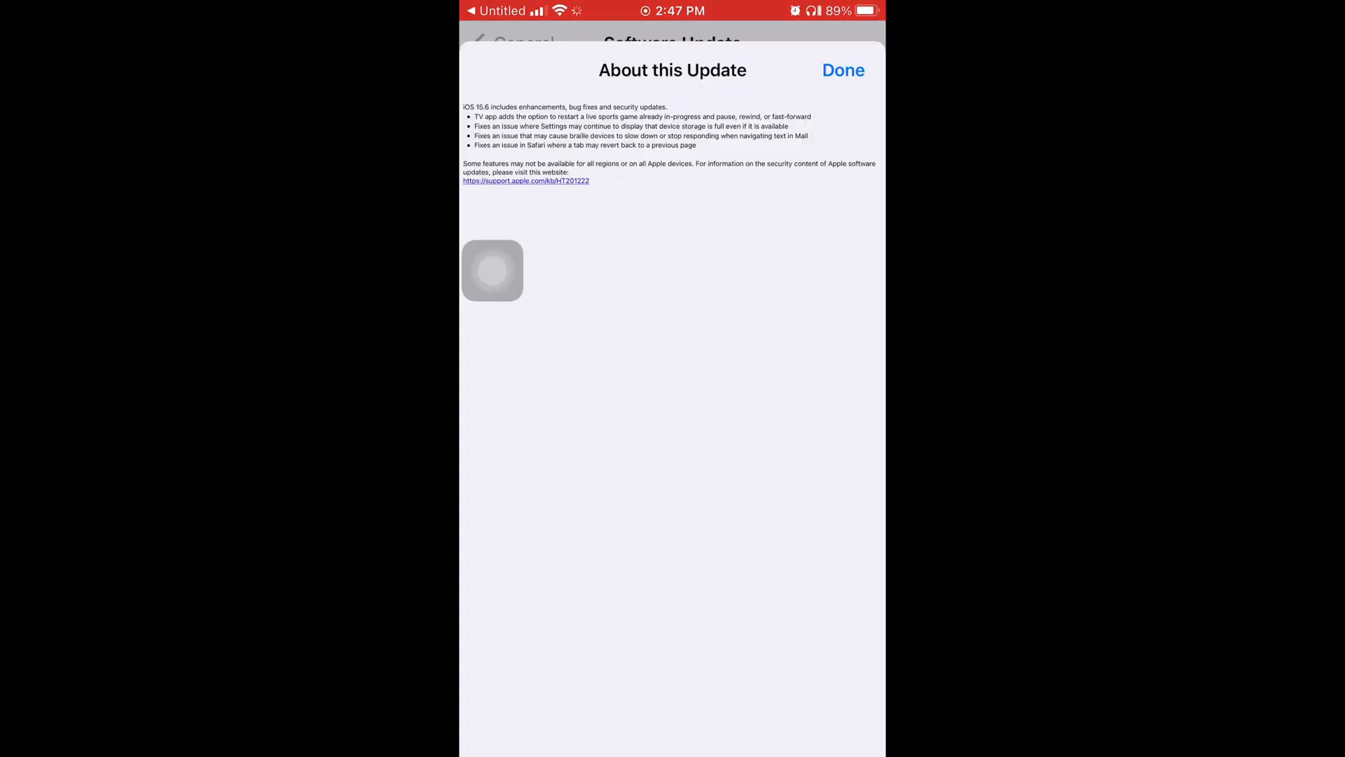
Step: Open Apple's security updates page from the release notes, scroll older releases, then go home
{"action": "left_click", "coordinate": [527, 180]}
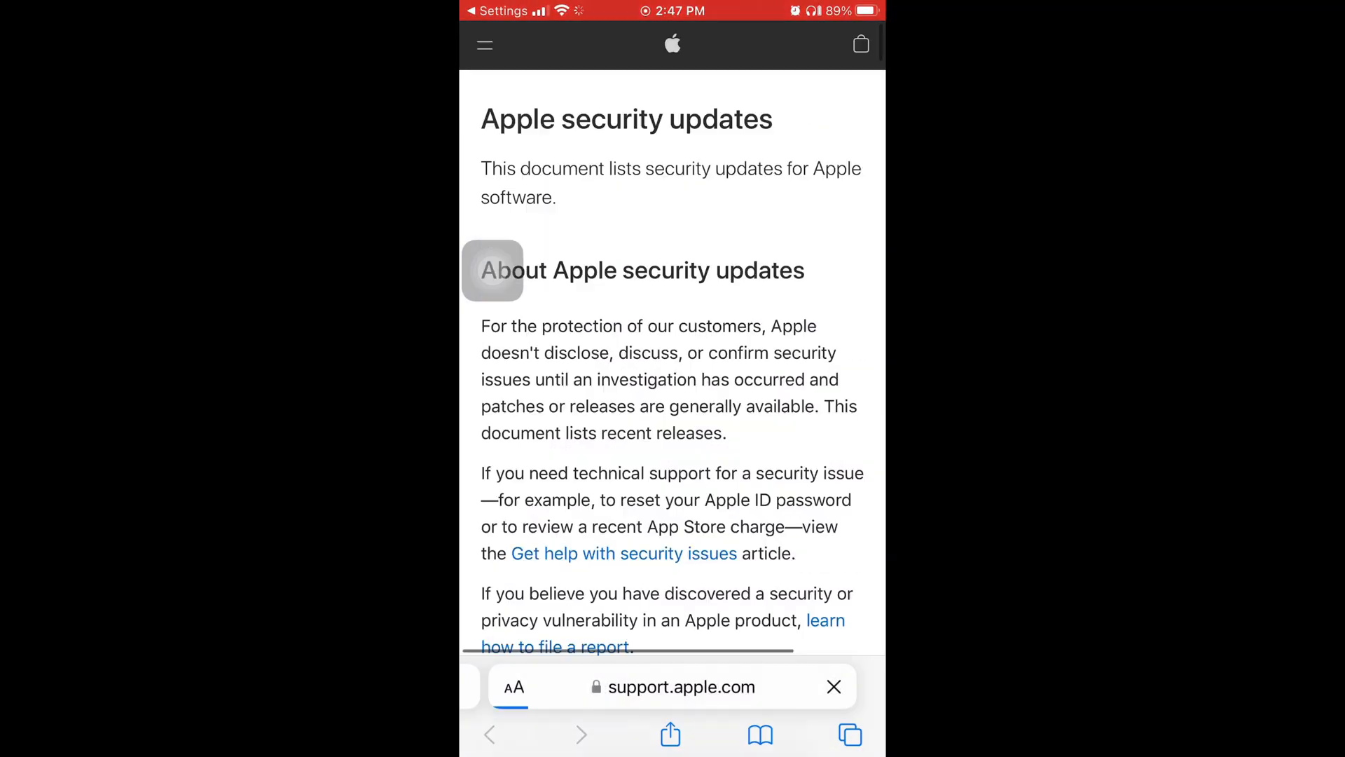
{"action": "scroll", "scroll_direction": "down", "scroll_amount": 3}
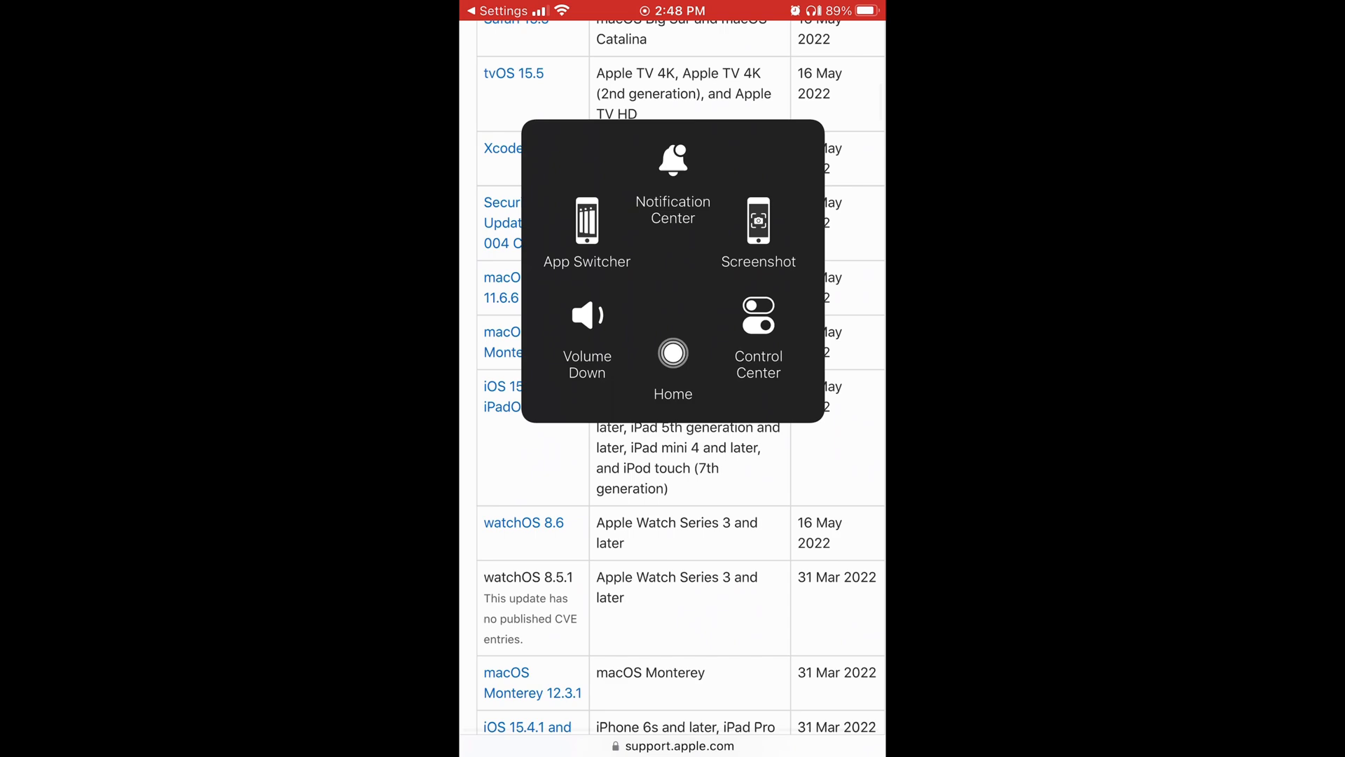
{"action": "left_click", "coordinate": [672, 352]}
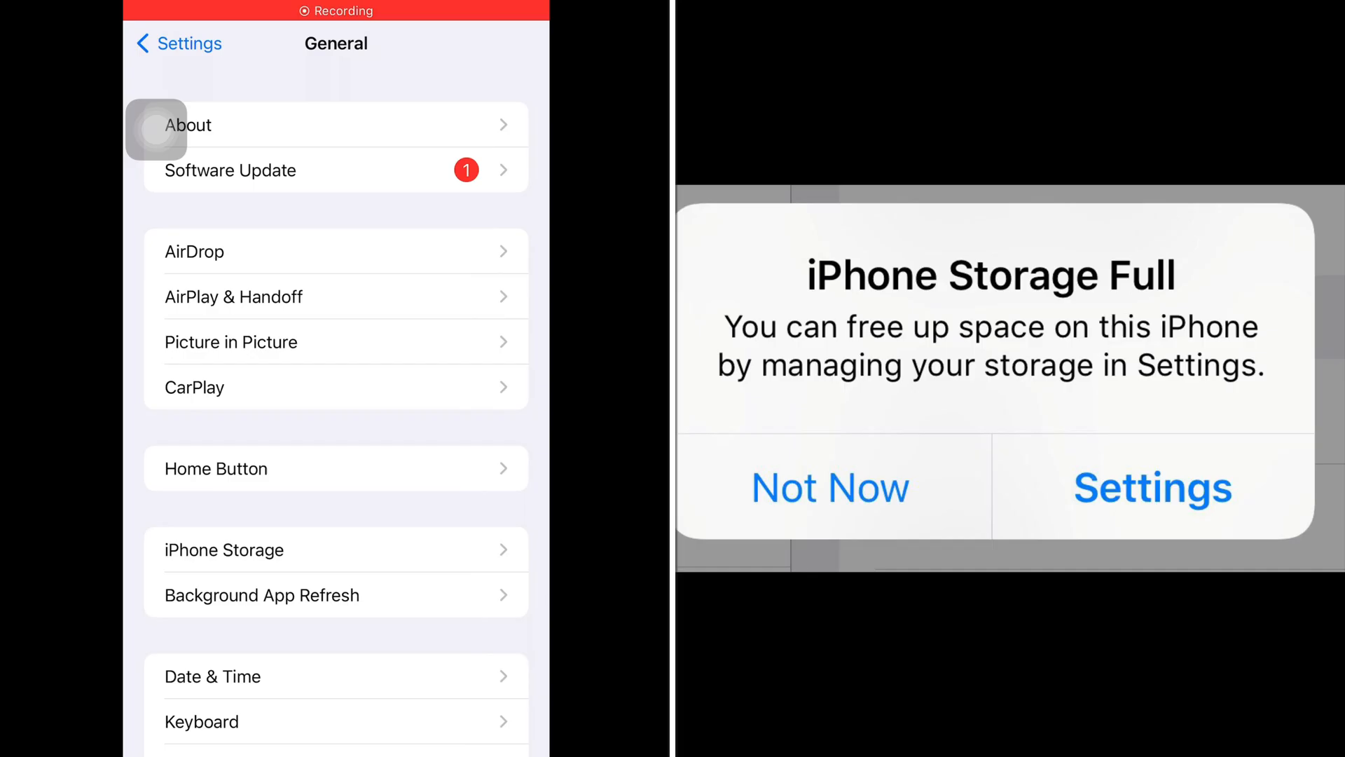
Step: Tap in the General settings list before heading back to the home screen
{"action": "left_click", "coordinate": [230, 170]}
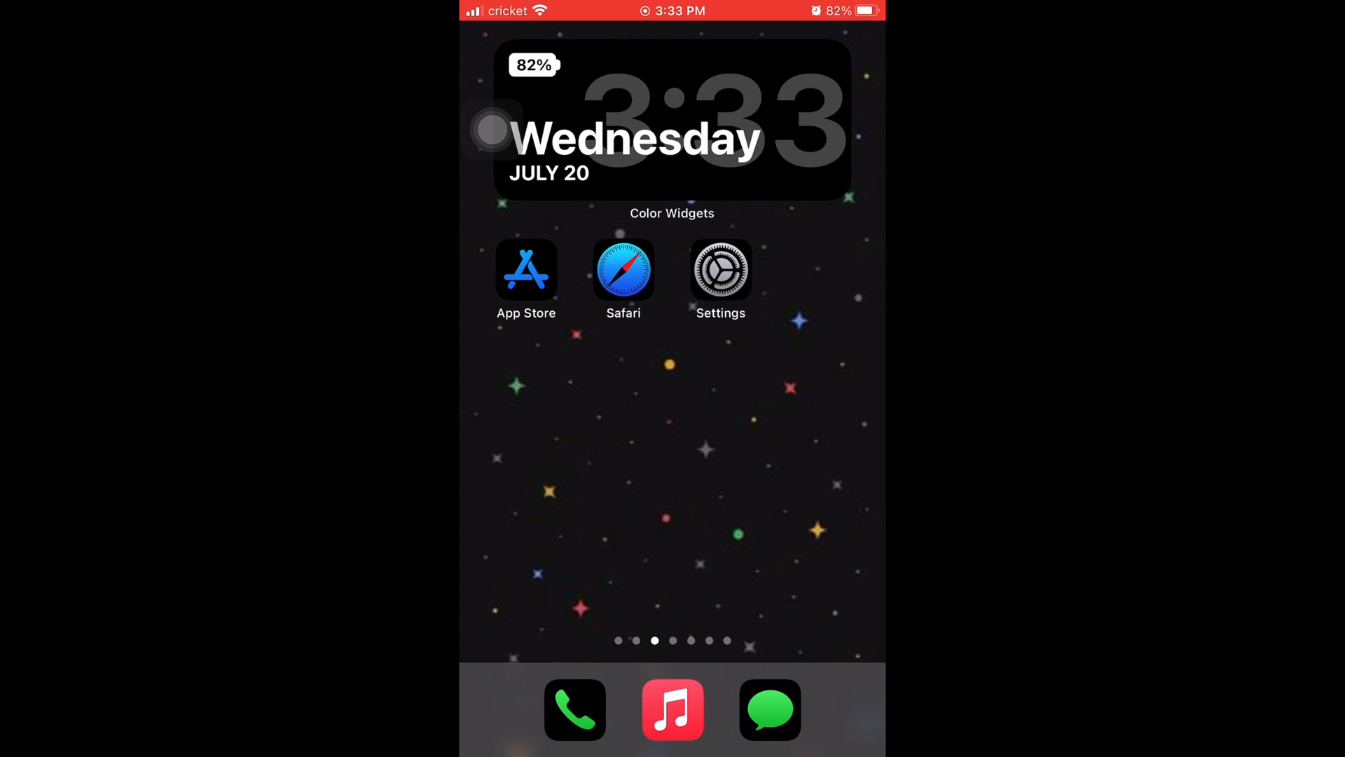
Step: Confirm in Settings, General, About that Software Version reads 15.6, then return to General
{"action": "left_click", "coordinate": [720, 268]}
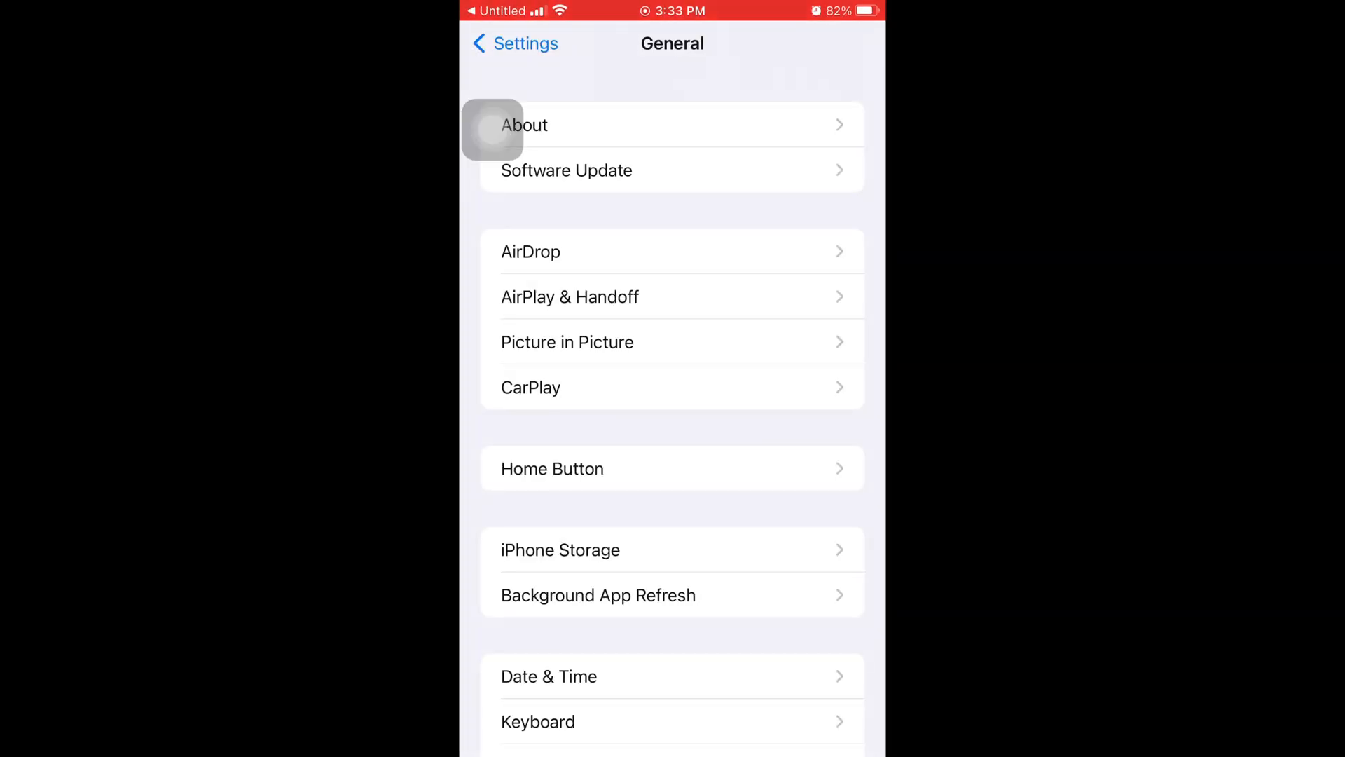
{"action": "left_click", "coordinate": [523, 125]}
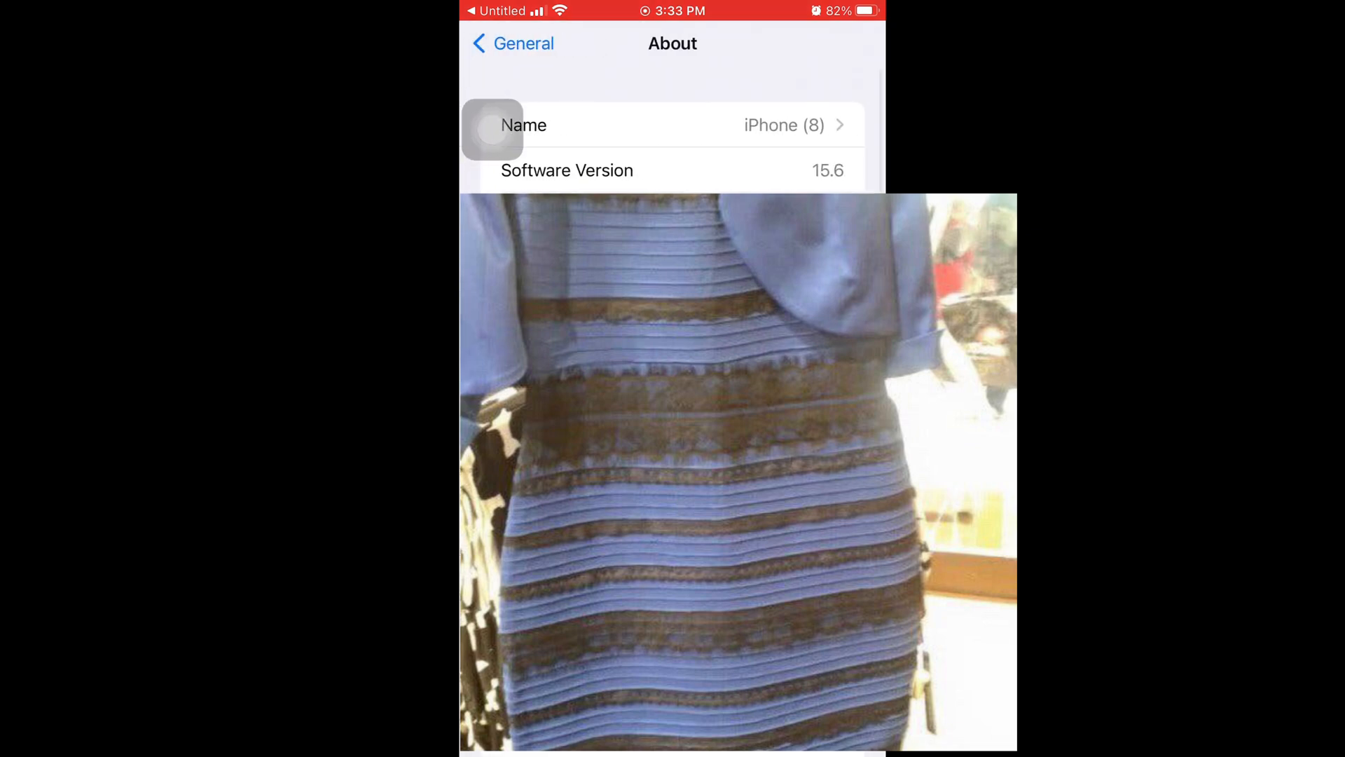
{"action": "left_click", "coordinate": [512, 42]}
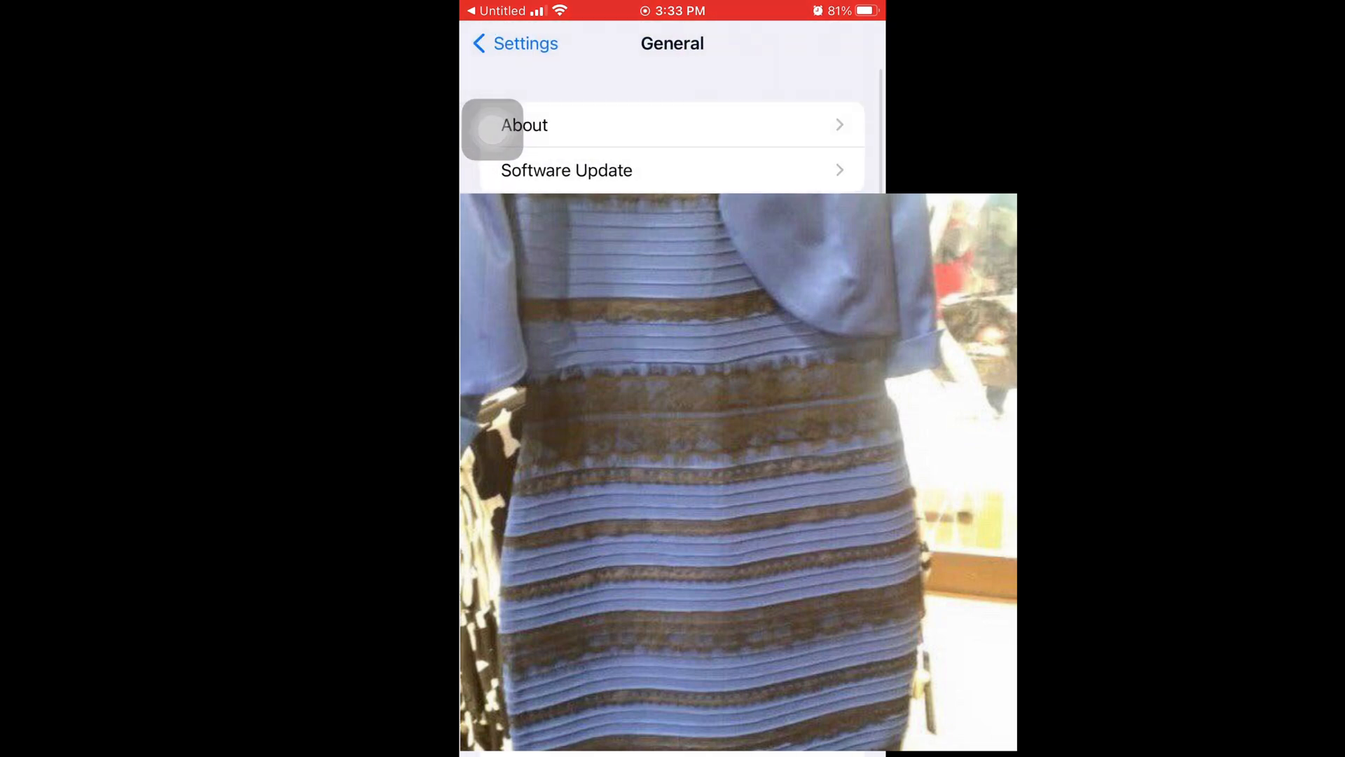